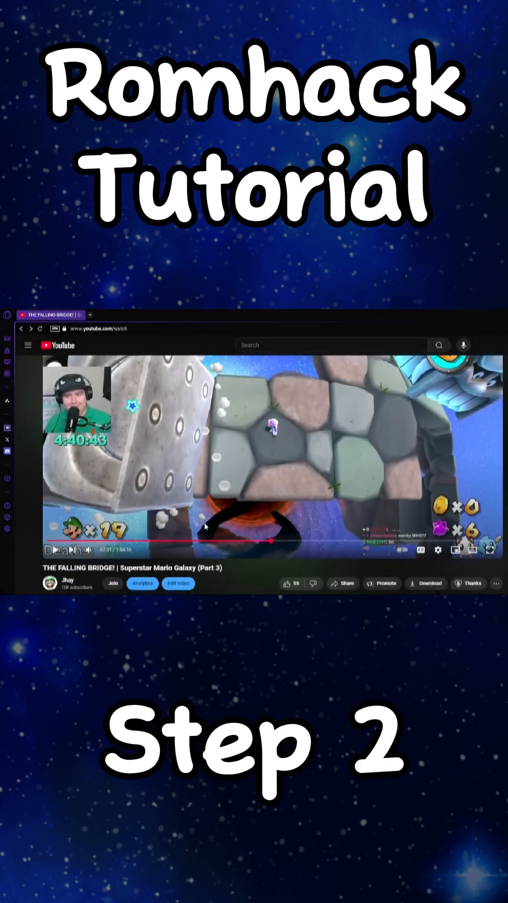
# Open the 'Superstar Mario Galaxy (2024 Trailer)' video from the description.
pyautogui.scroll(-3)
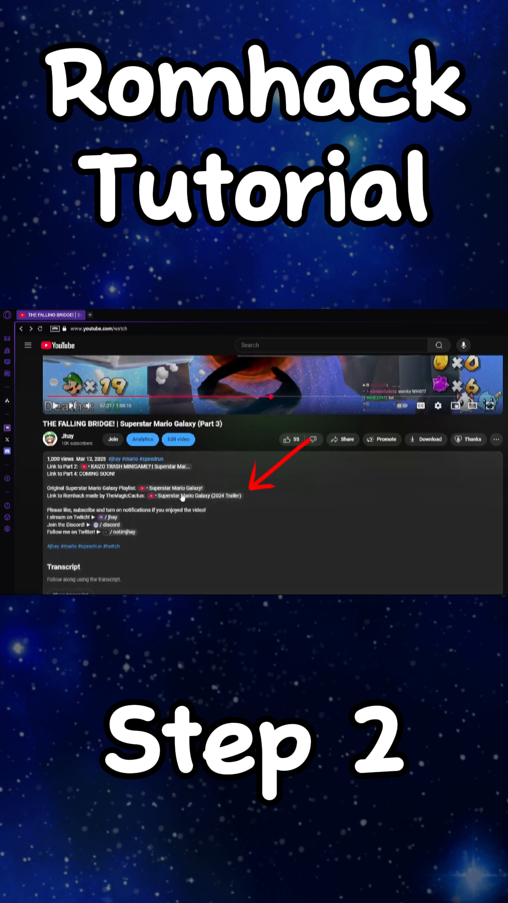
pyautogui.click(197, 496)
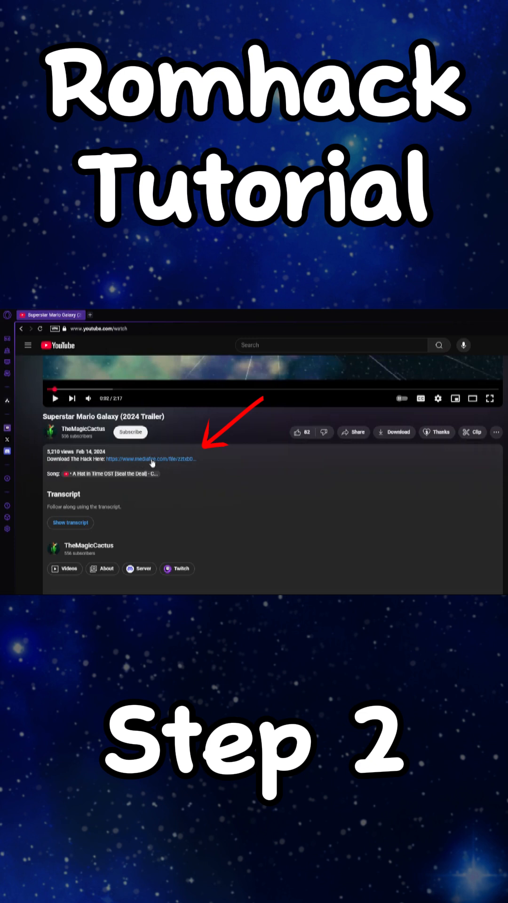
# Download the hack via the mediafire link under 'Download The Hack Here:'.
pyautogui.click(151, 459)
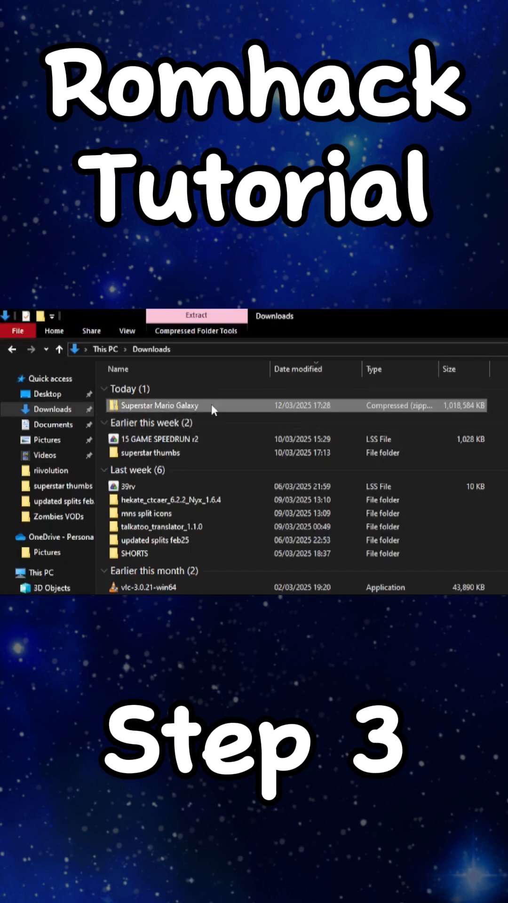
# Extract all files from the Superstar Mario Galaxy zip in Downloads.
pyautogui.click(195, 331)
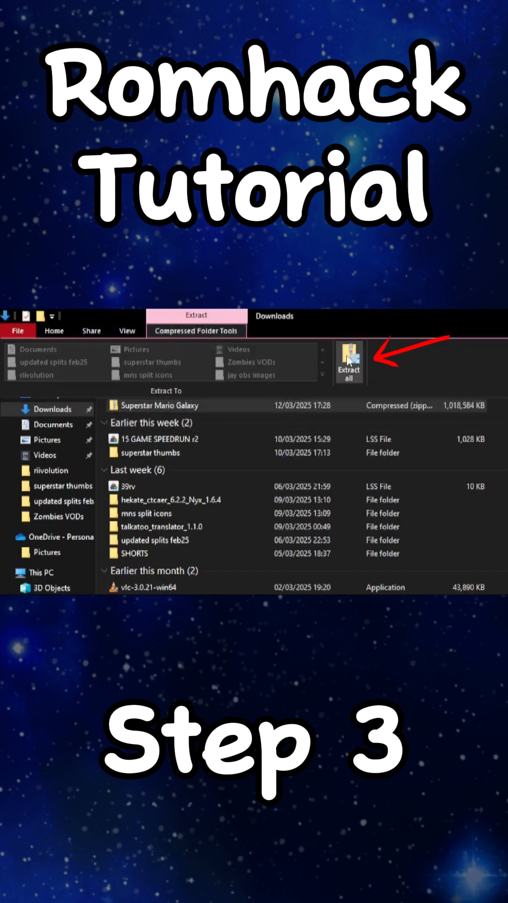
pyautogui.click(348, 362)
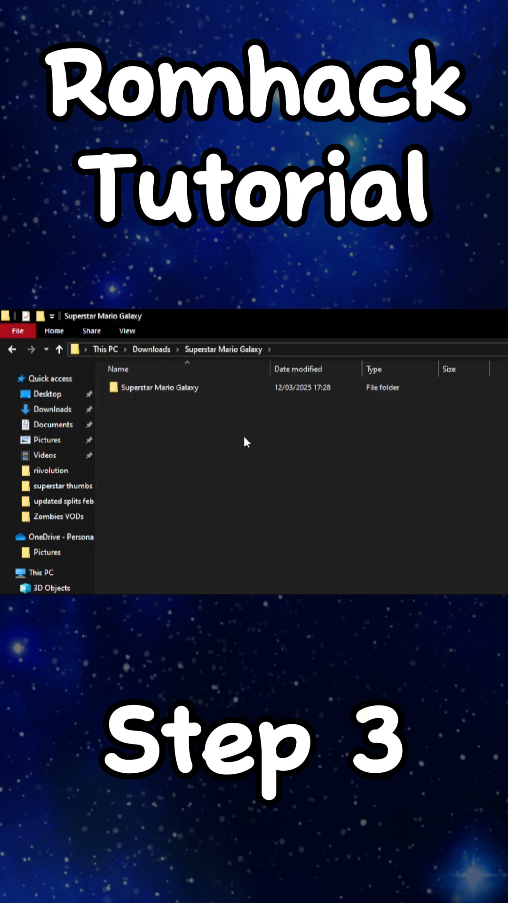
pyautogui.moveTo(441, 478)
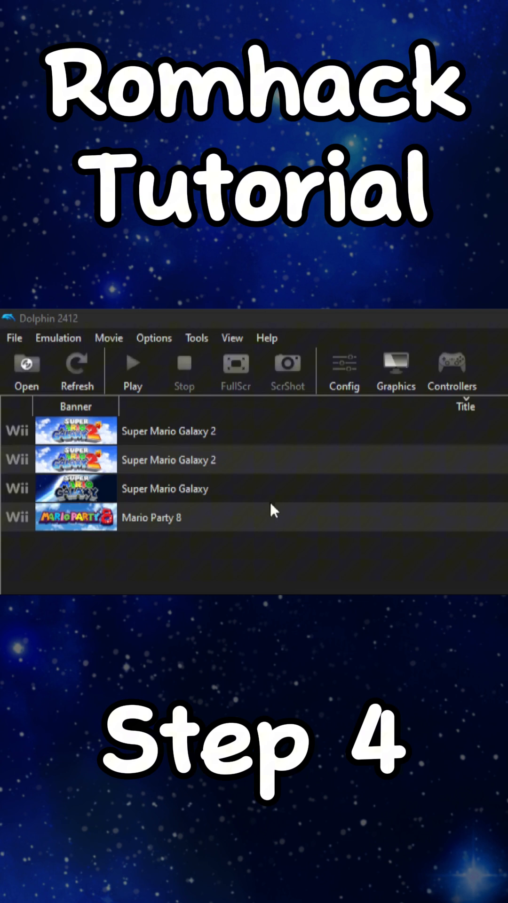
pyautogui.moveTo(271, 495)
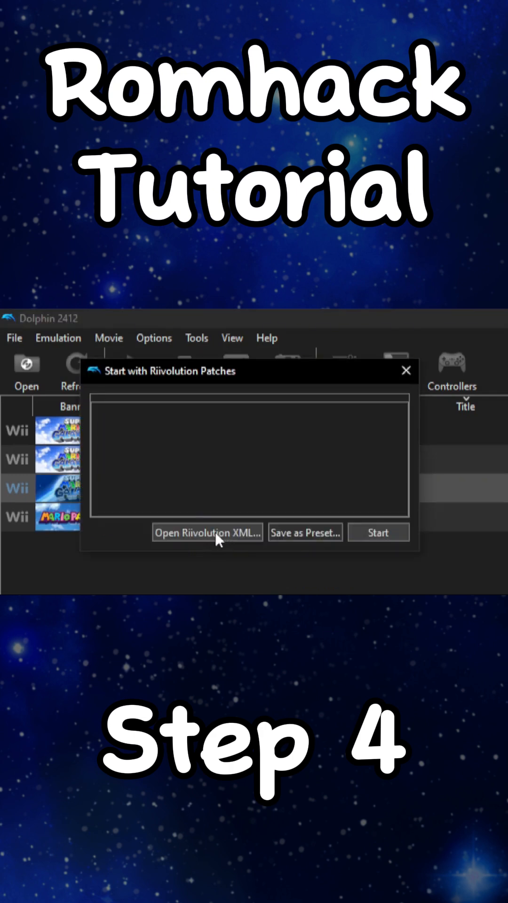
# Browse for a Riivolution XML into Superstar Mario Galaxy's riivolution folder, showing SSMG.
pyautogui.click(207, 532)
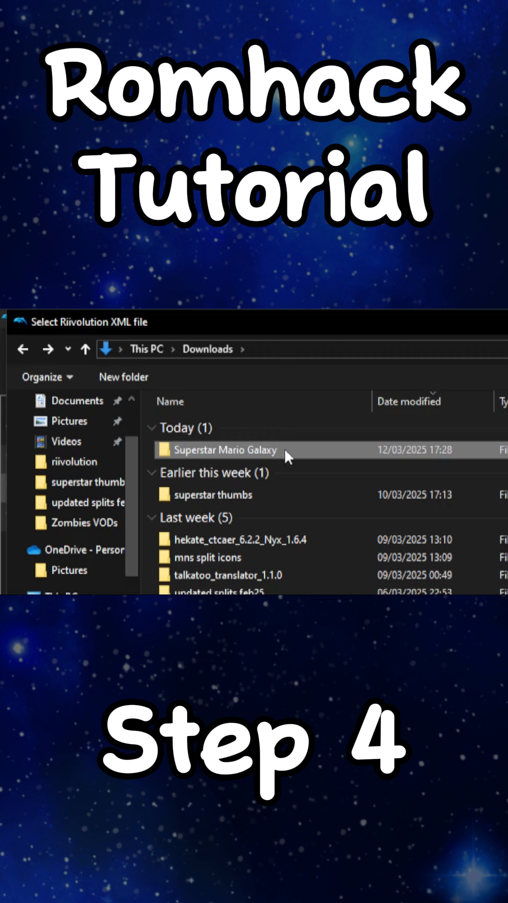
pyautogui.doubleClick(225, 450)
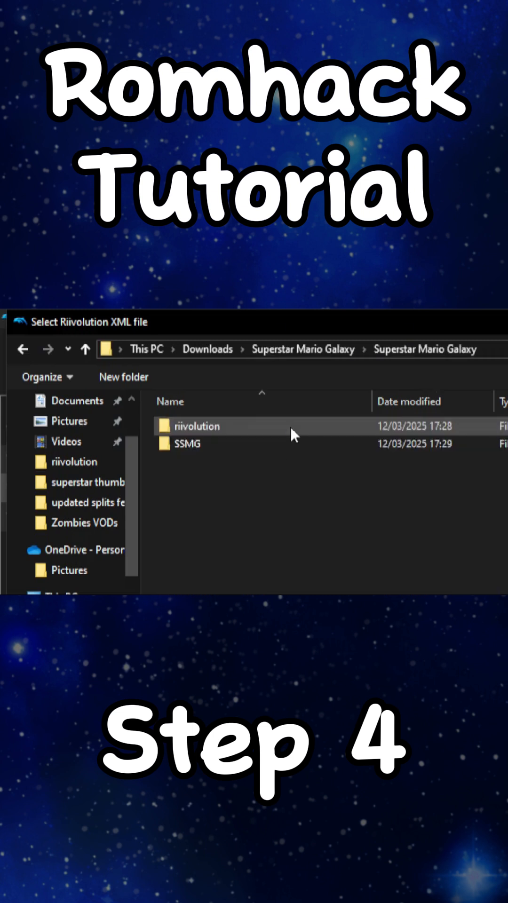
pyautogui.doubleClick(198, 426)
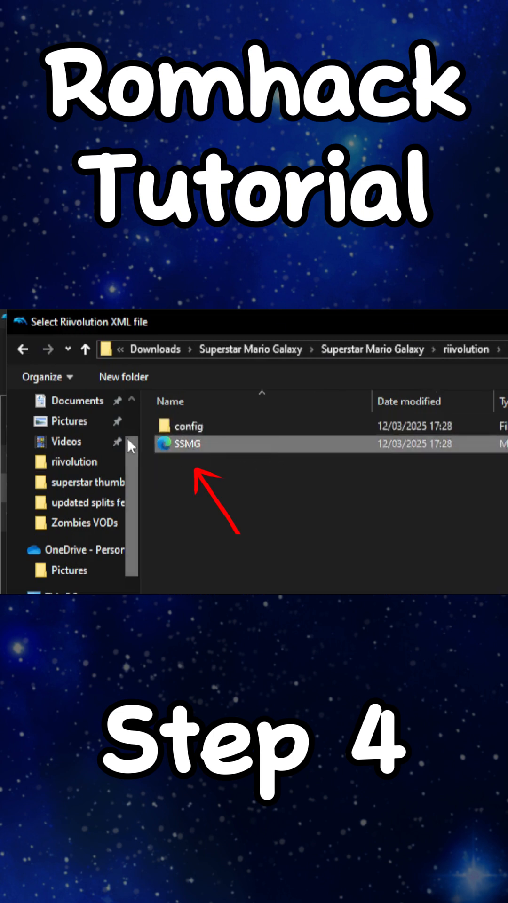